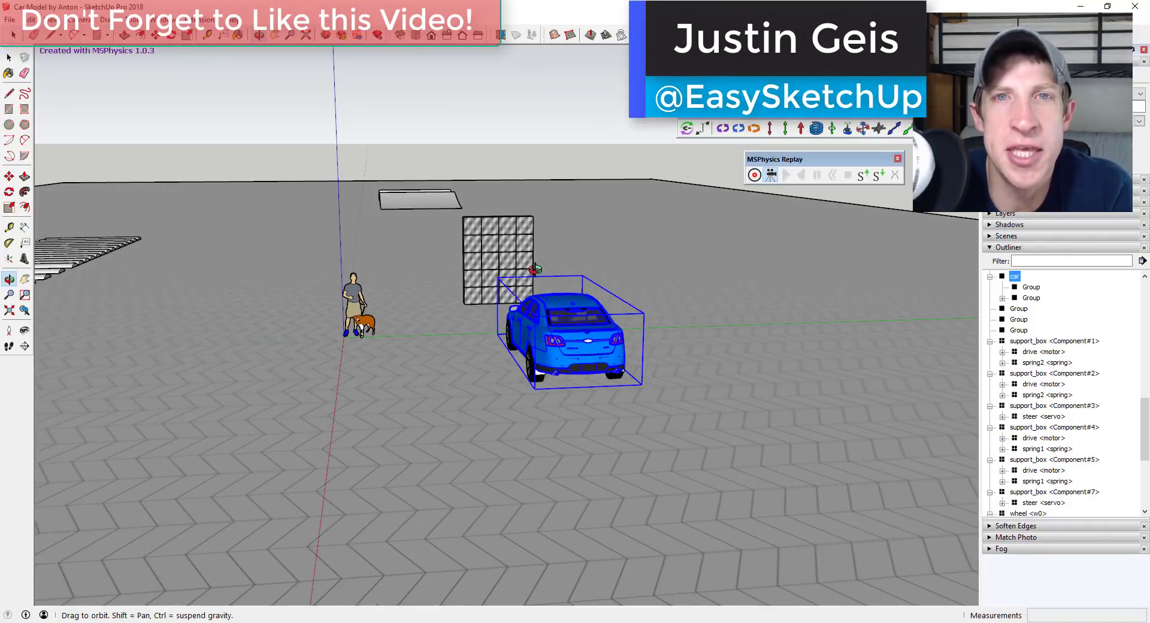
mouse_move(778, 127)
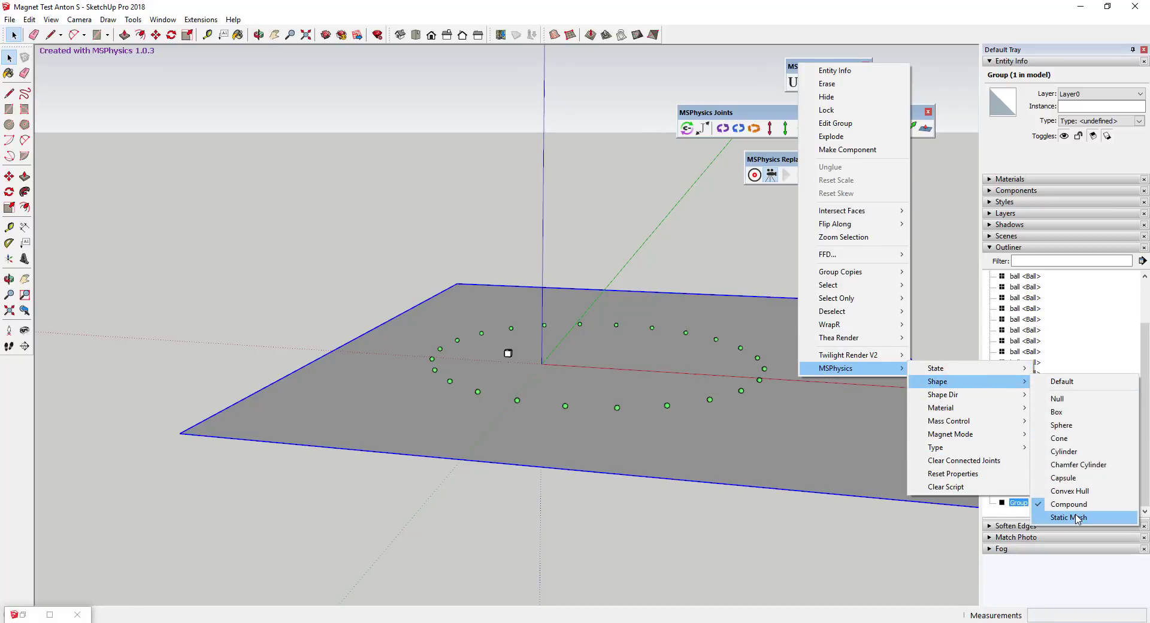
- Make the ground plane a static mesh and run the magnet simulation on the ringed balls
left_click(1069, 518)
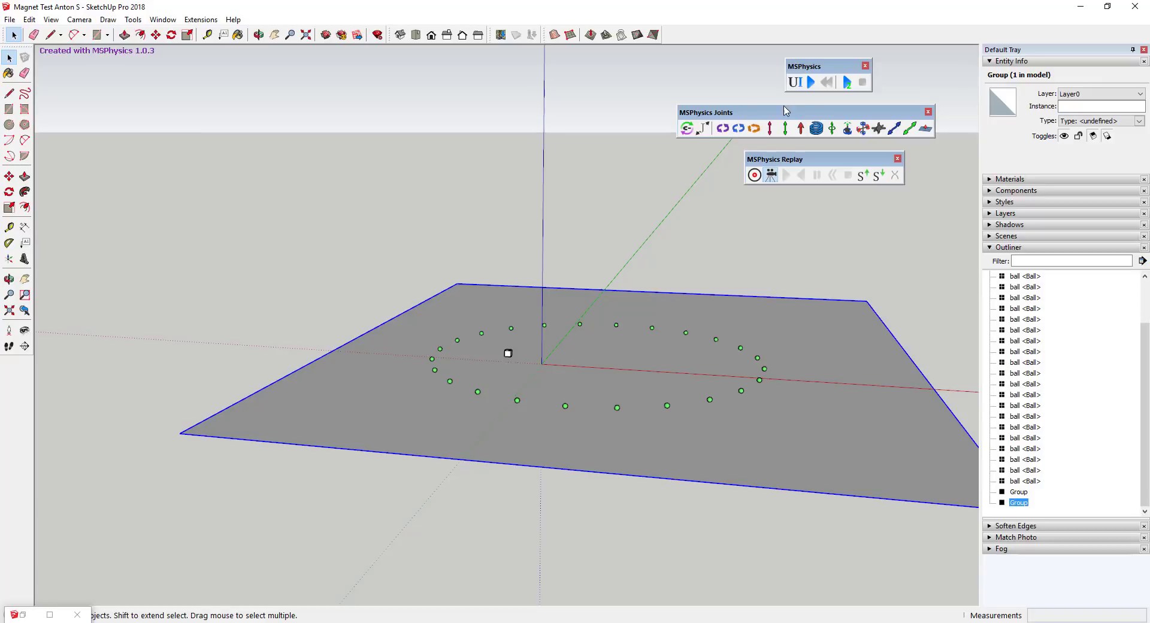
left_click(508, 352)
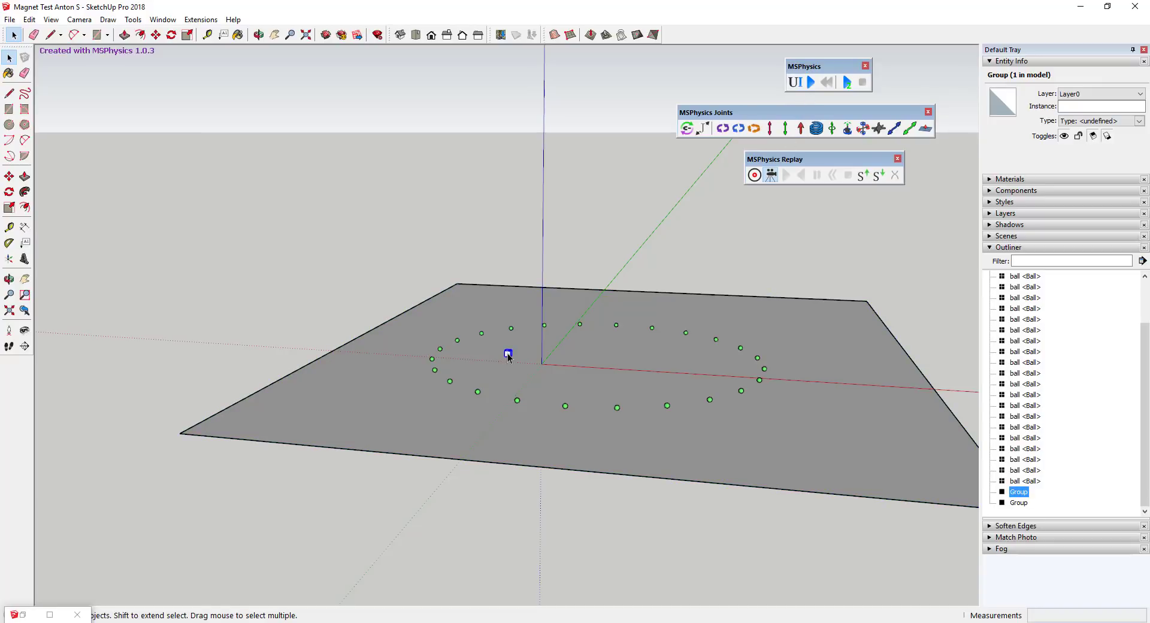
left_click(811, 82)
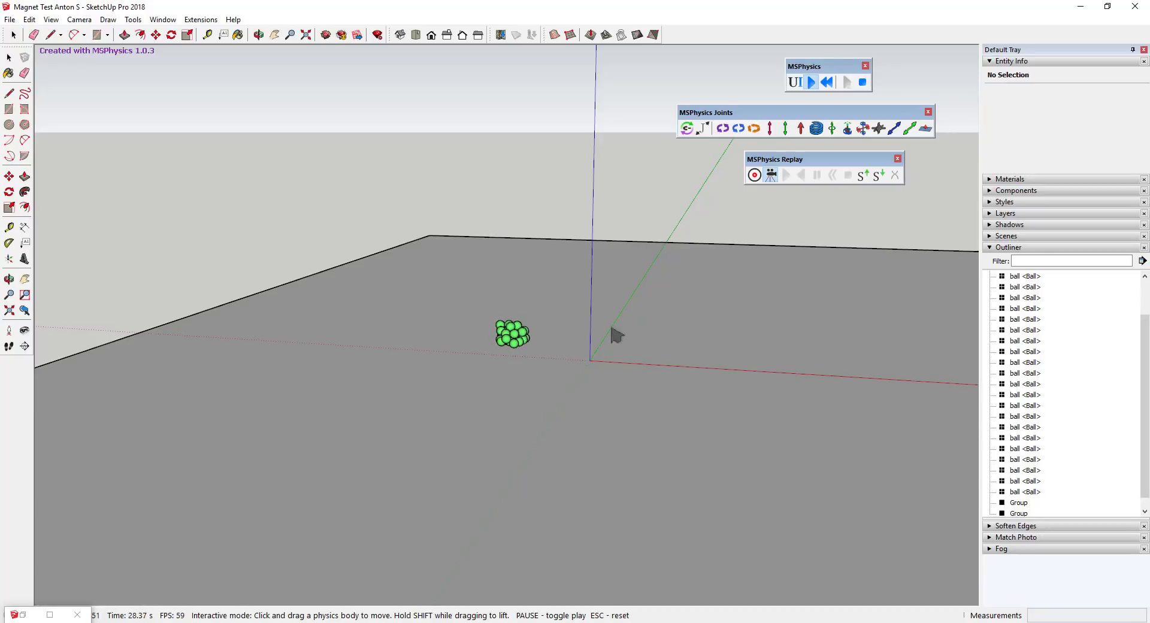
mouse_move(602, 351)
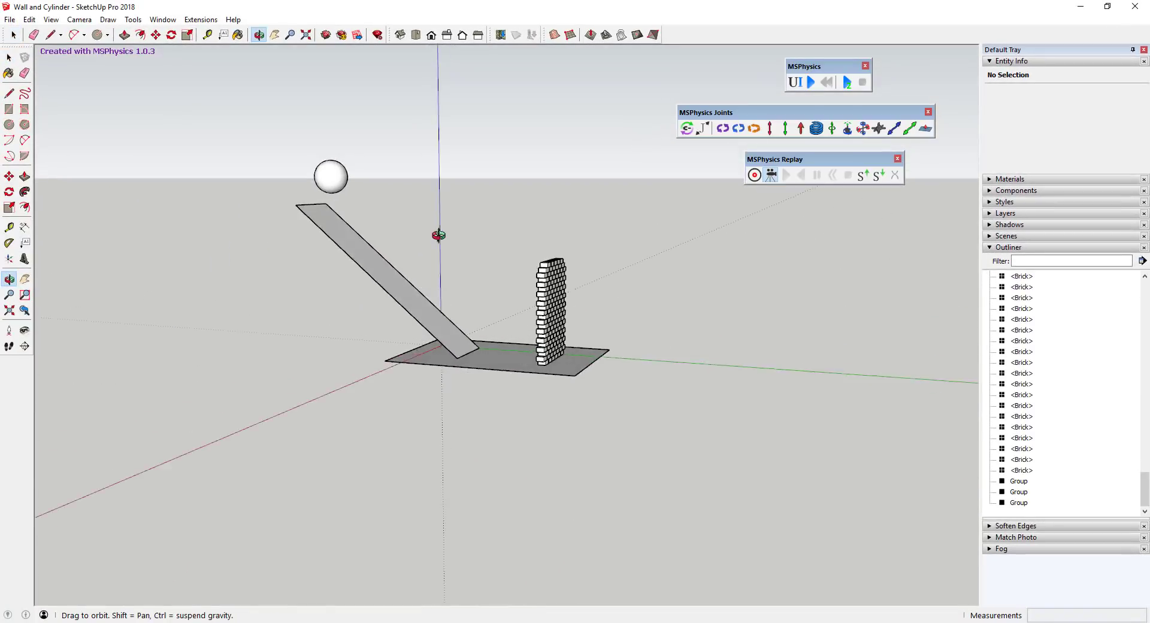
- Set the ball's physics options and run the ball-down-ramp-into-brick-wall simulation
right_click(331, 175)
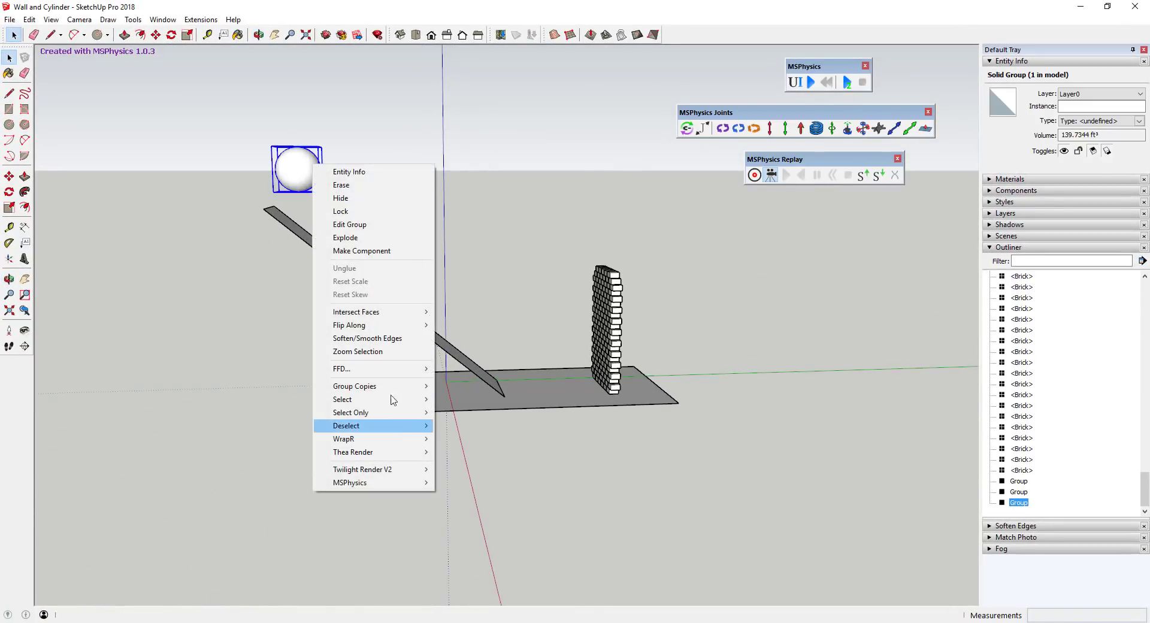
left_click(350, 482)
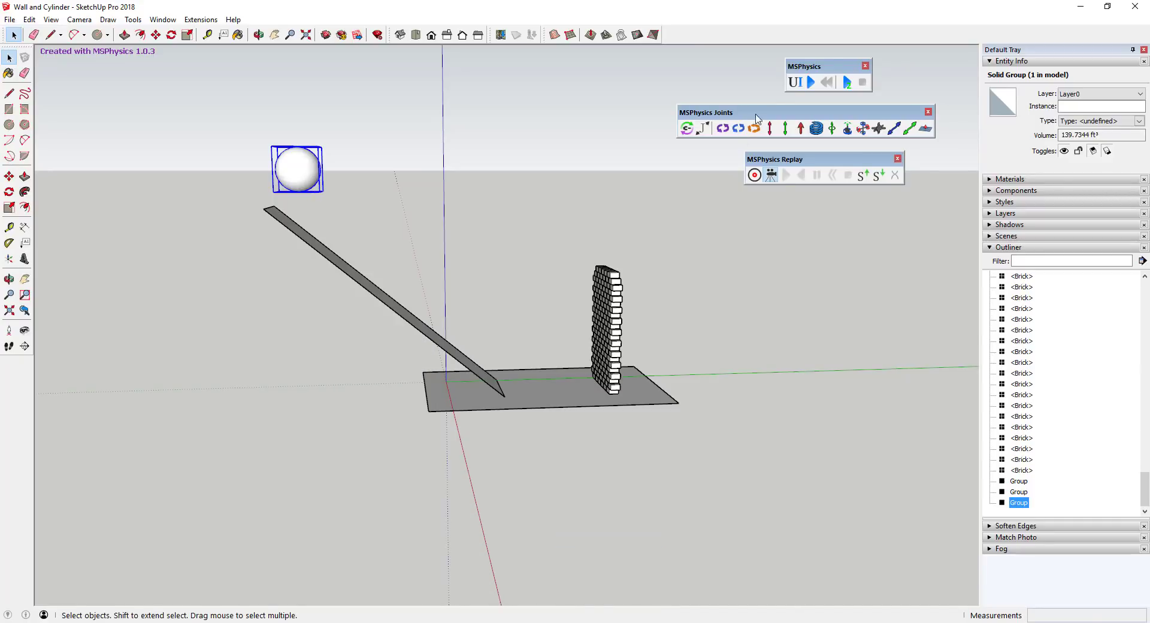
left_click(811, 82)
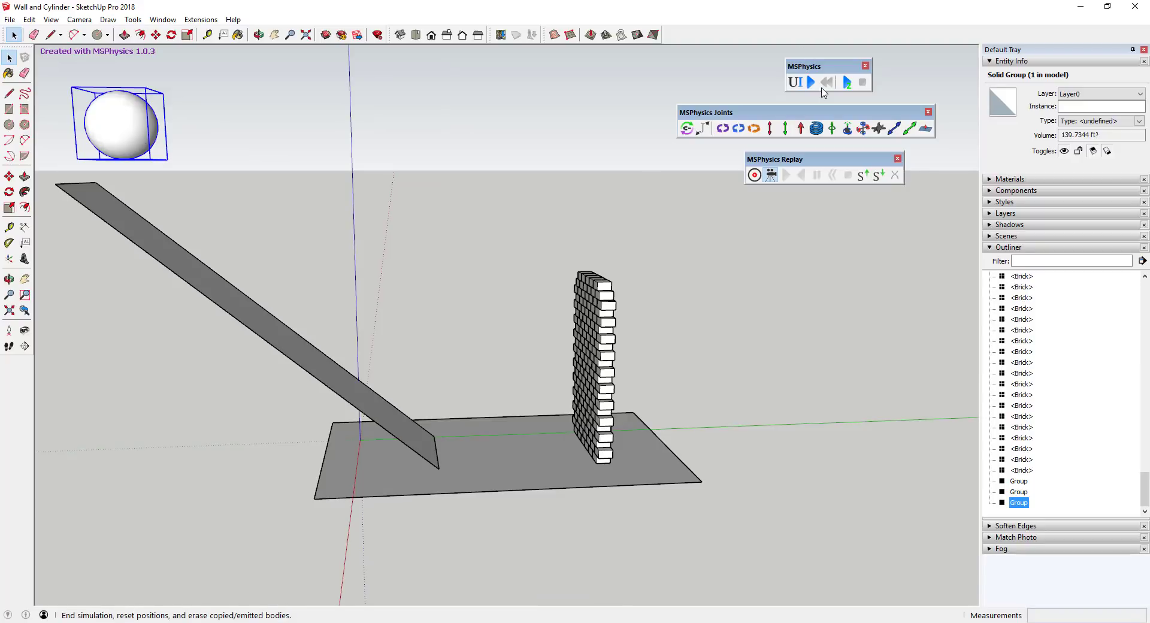
left_click(811, 82)
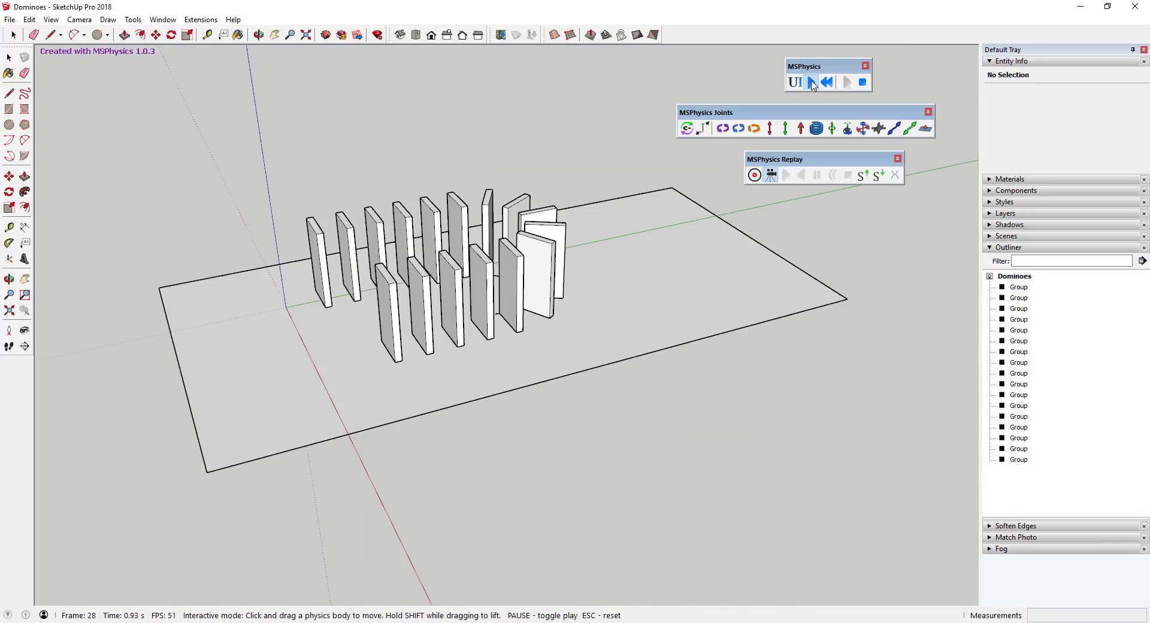
- Stop the running dominoes simulation
left_click(811, 82)
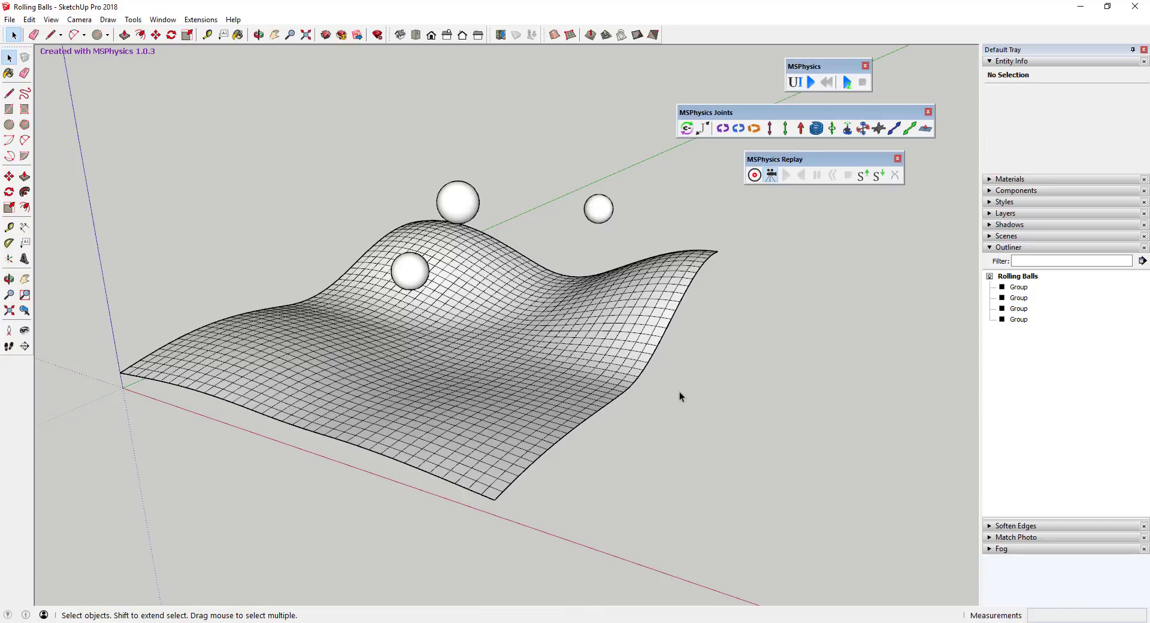
- Open the wavy terrain's MSPhysics shape options and start the rolling balls simulation
left_click(810, 82)
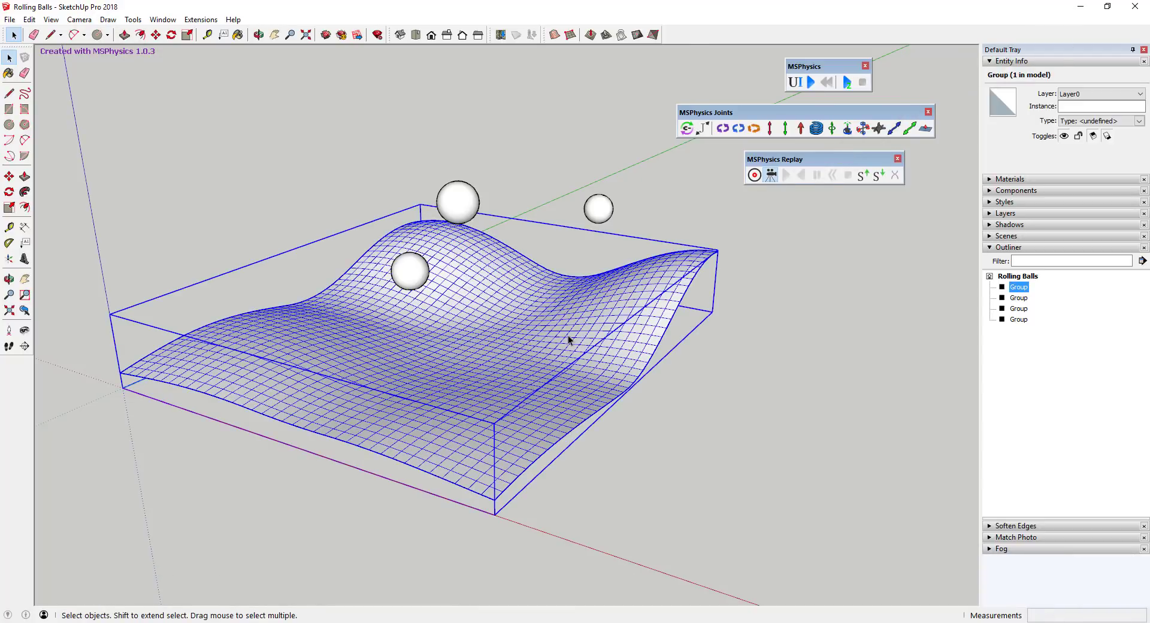
right_click(570, 341)
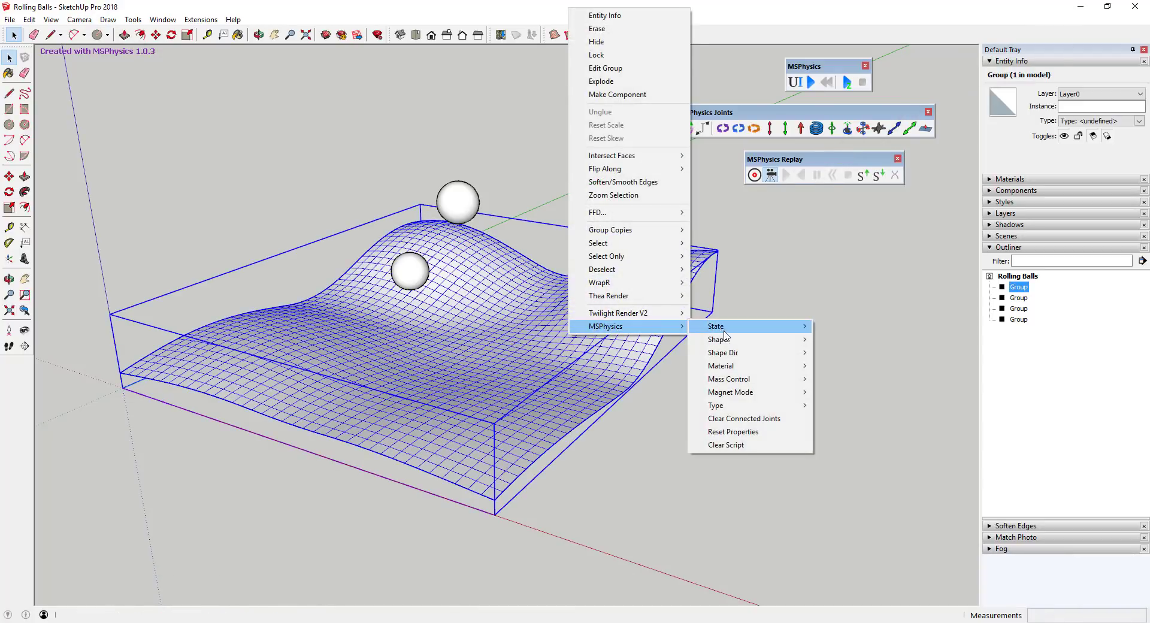
mouse_move(717, 339)
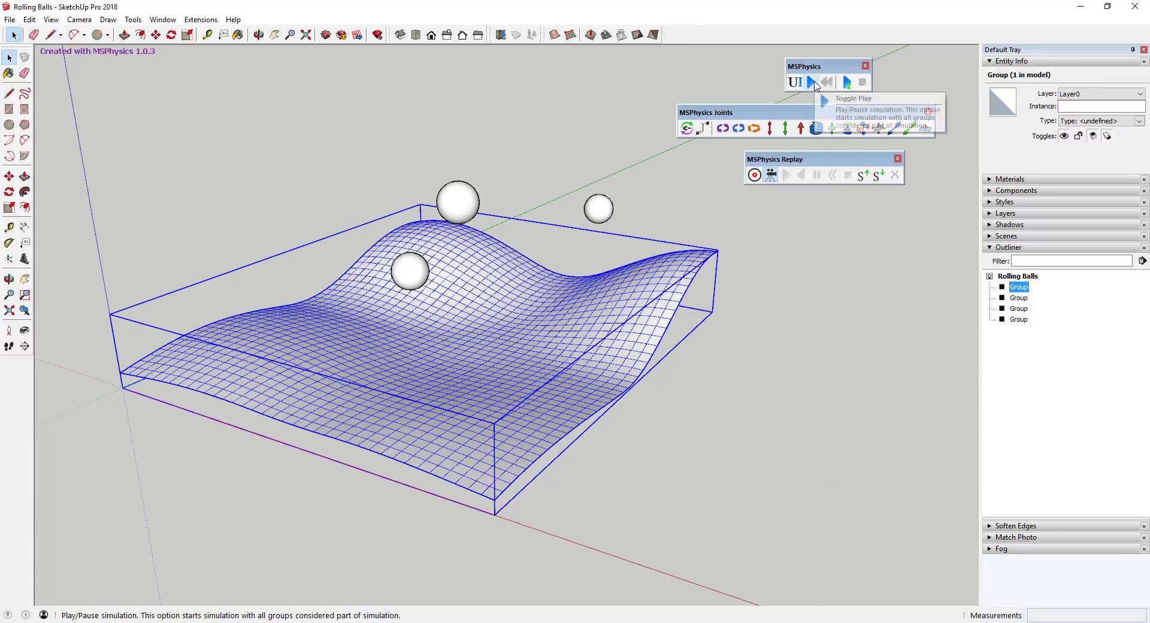
left_click(811, 82)
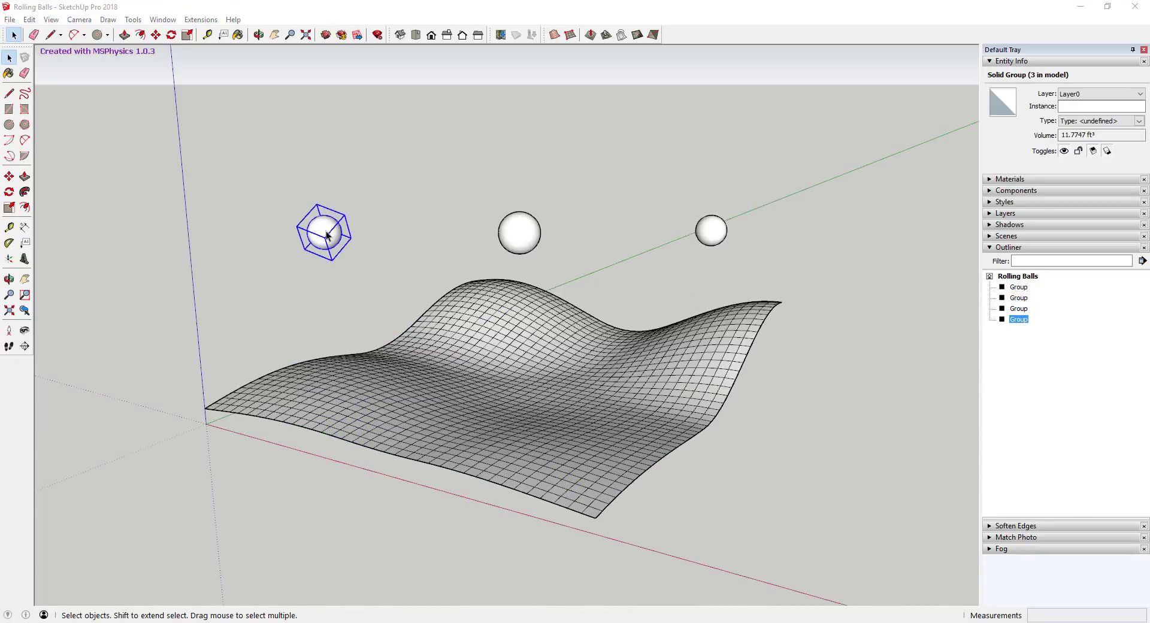
- Give the left ball a Sphere physics shape and rerun the rolling balls simulation
right_click(325, 235)
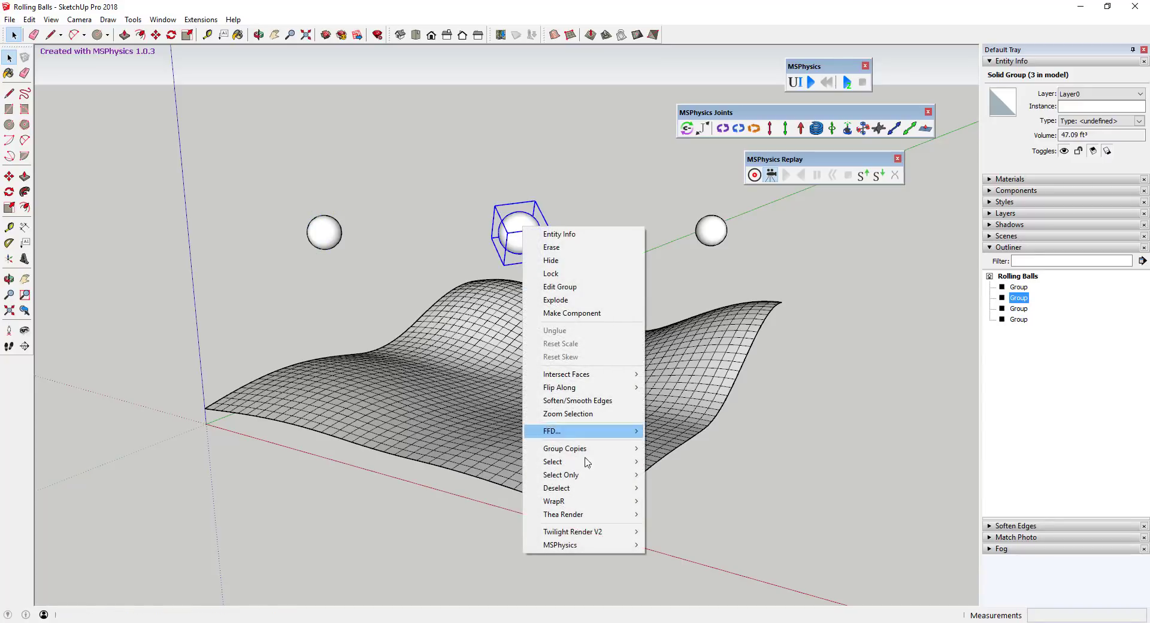
left_click(560, 545)
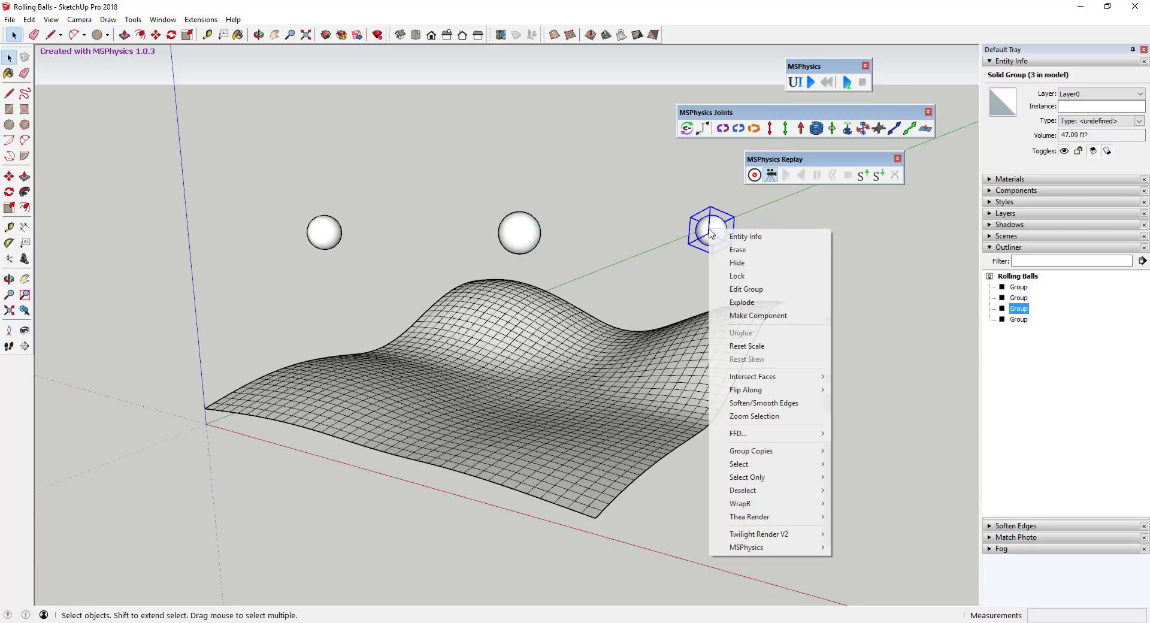
mouse_move(753, 537)
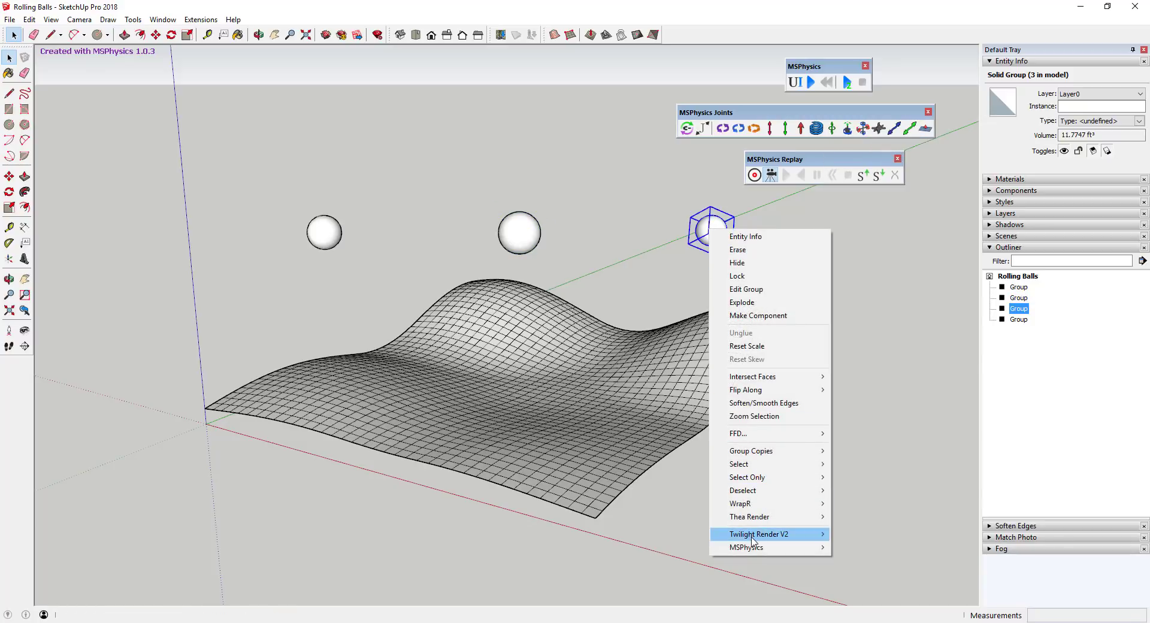
mouse_move(858, 442)
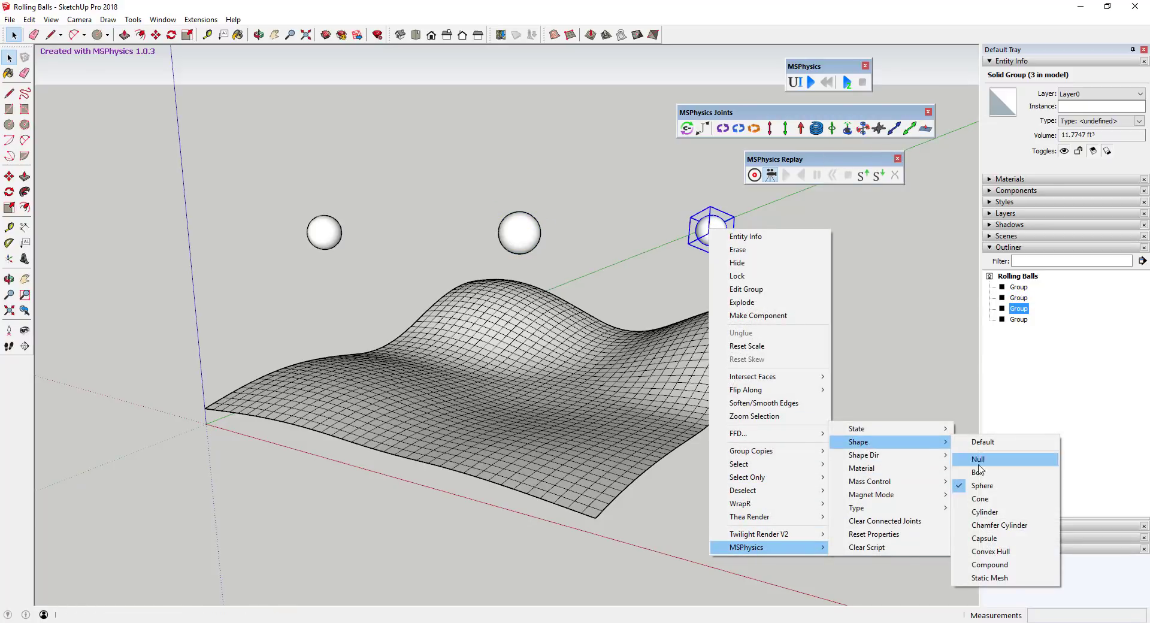
left_click(978, 458)
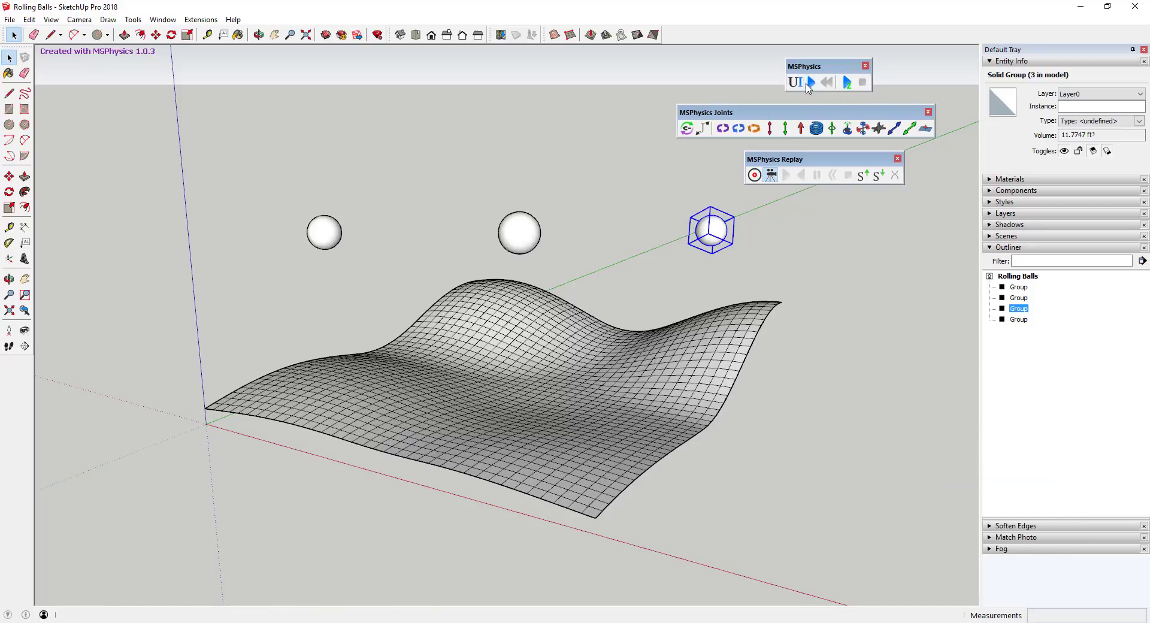
left_click(811, 82)
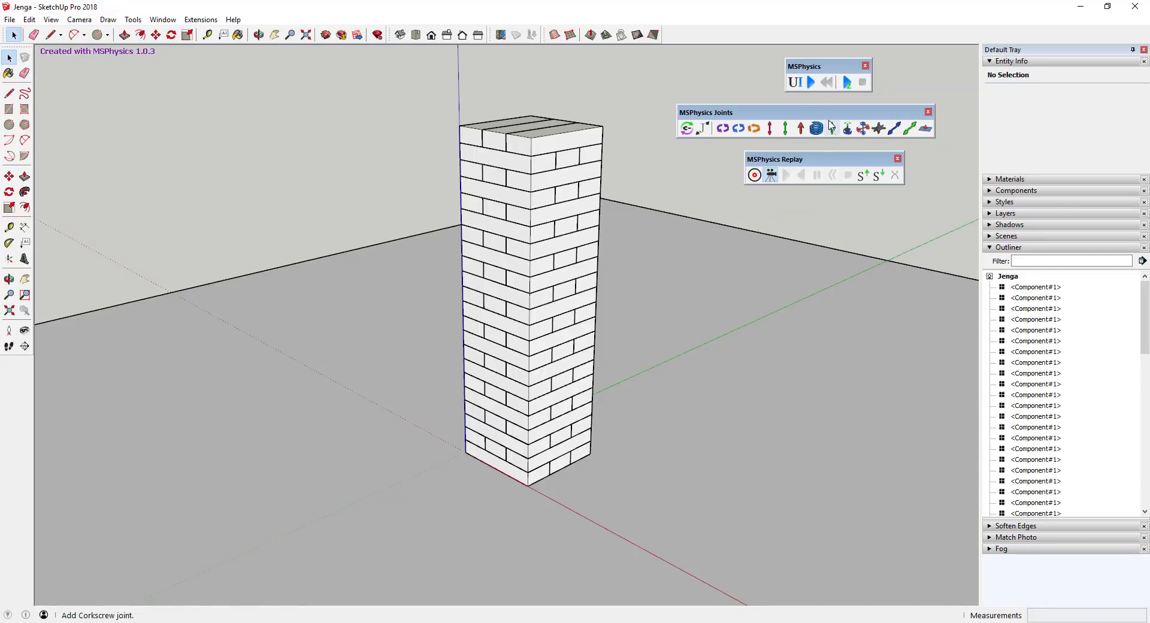
- Run the Jenga tower simulation and drag a block out of the tower
left_click(810, 83)
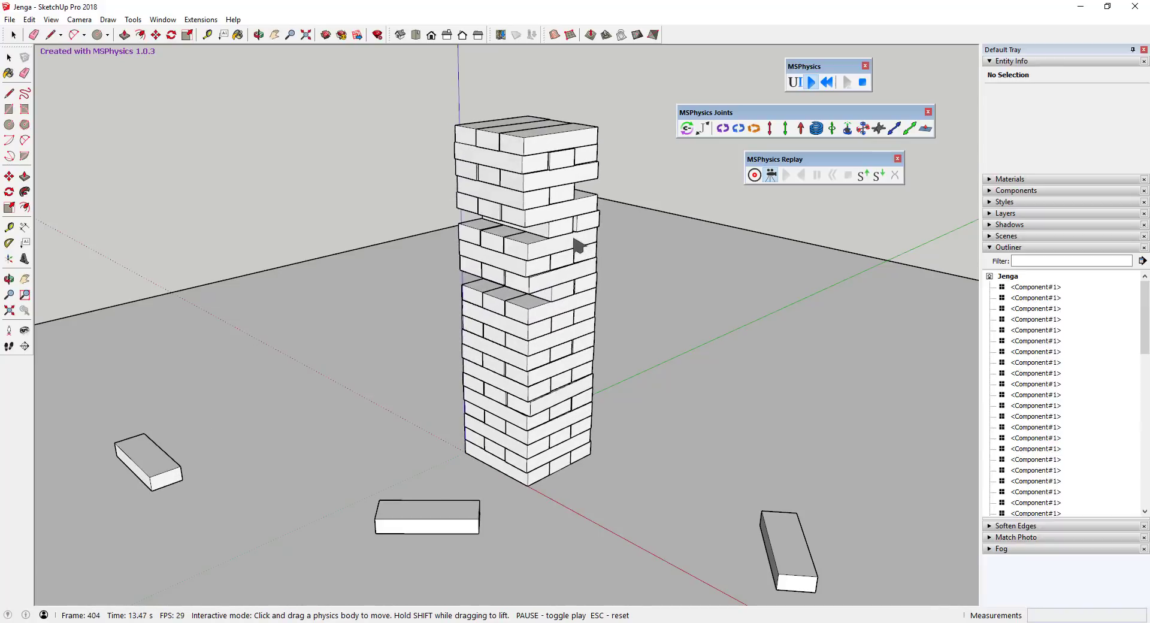
left_click_drag(558, 249, 660, 267)
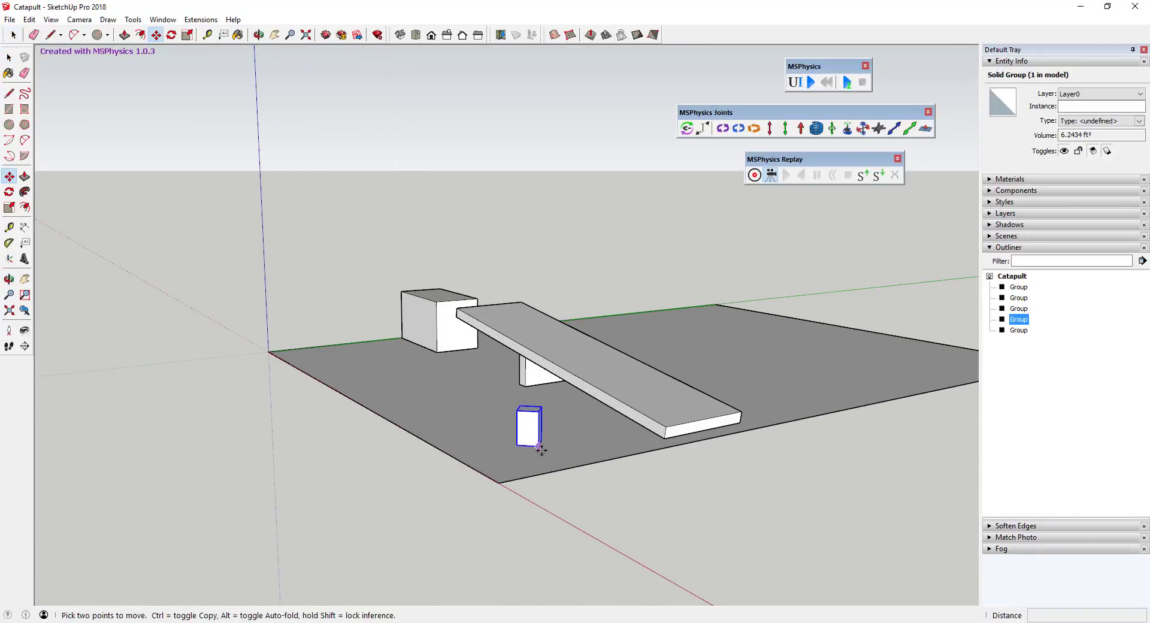
- Put the small block on the seesaw's right end, raise the heavy block, and run the catapult twice
left_click_drag(526, 425, 666, 371)
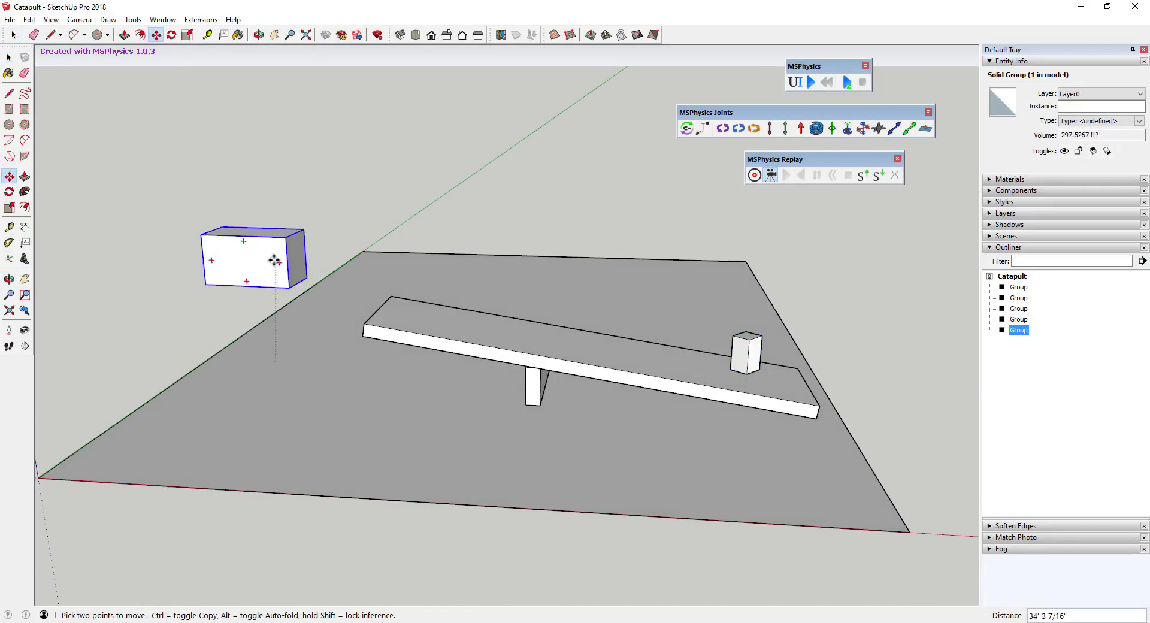
left_click_drag(272, 261, 492, 258)
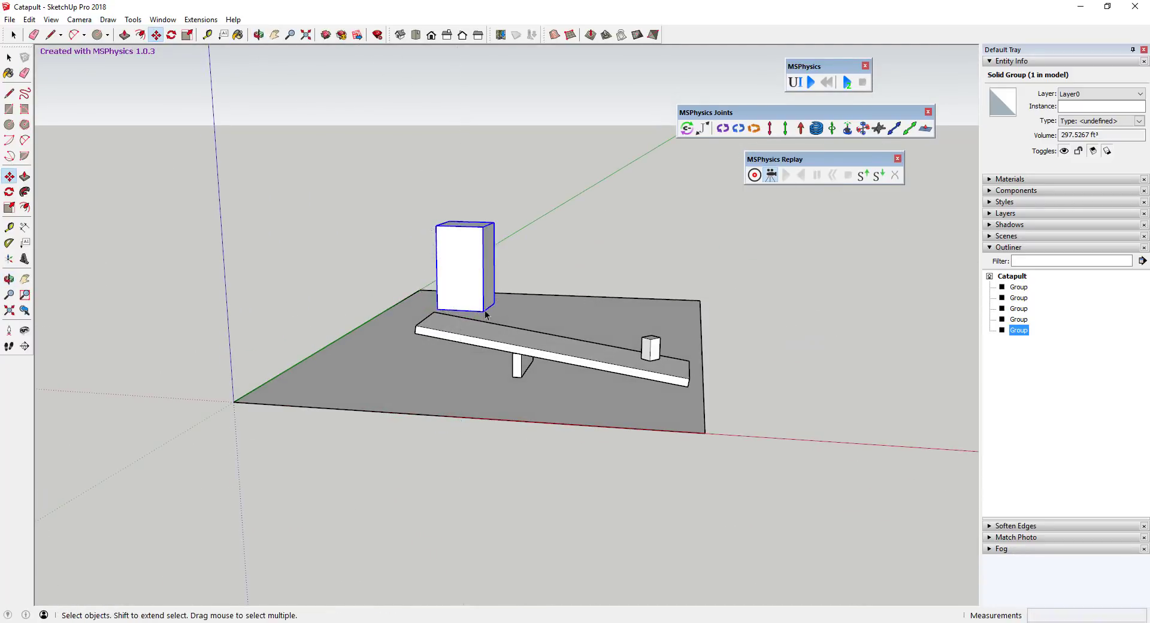
left_click(811, 83)
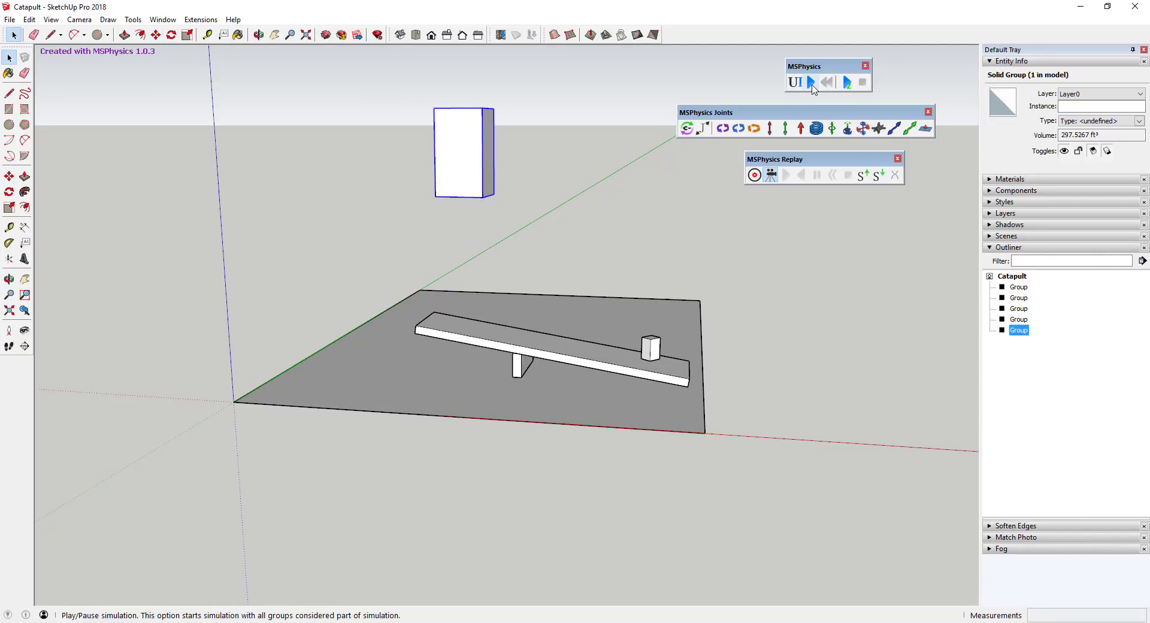
left_click(810, 82)
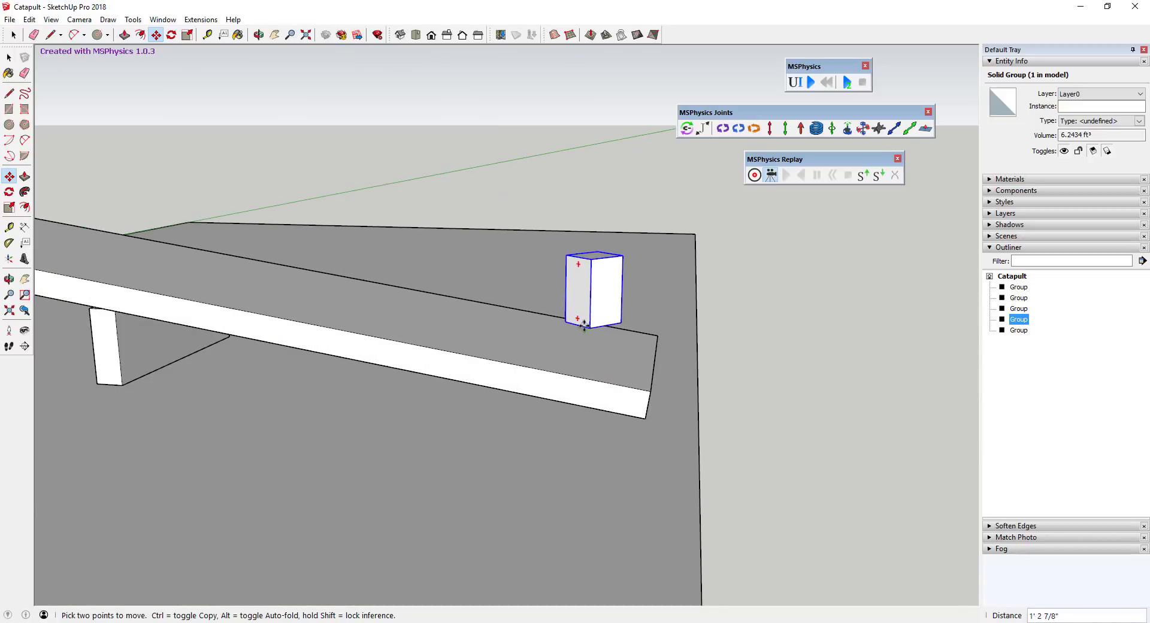
left_click(810, 83)
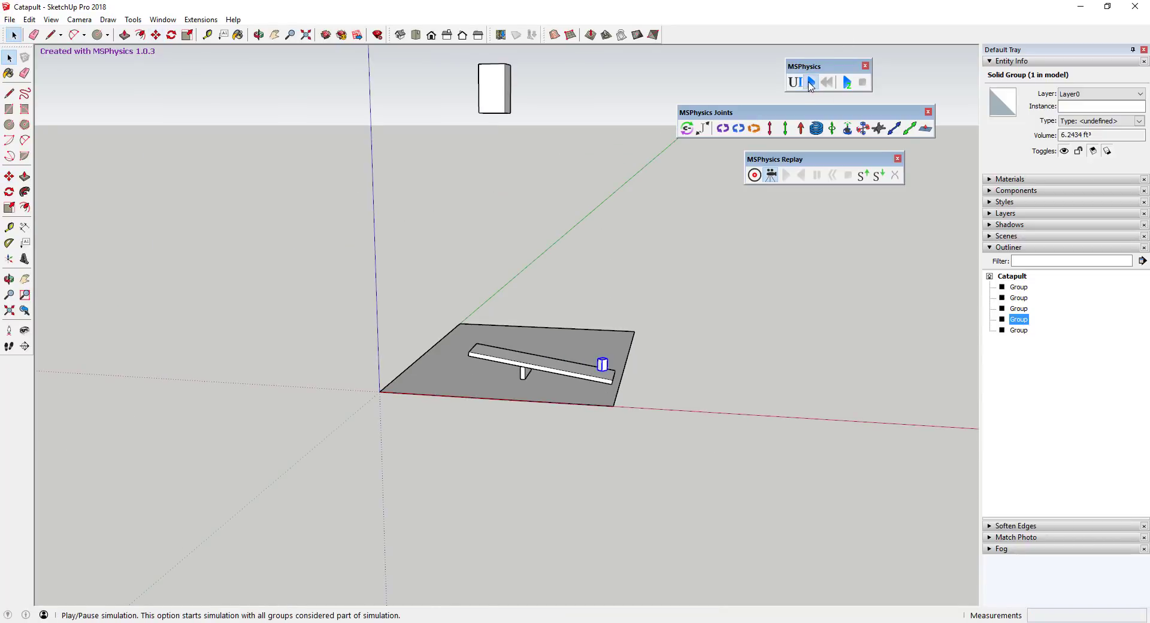
left_click(811, 82)
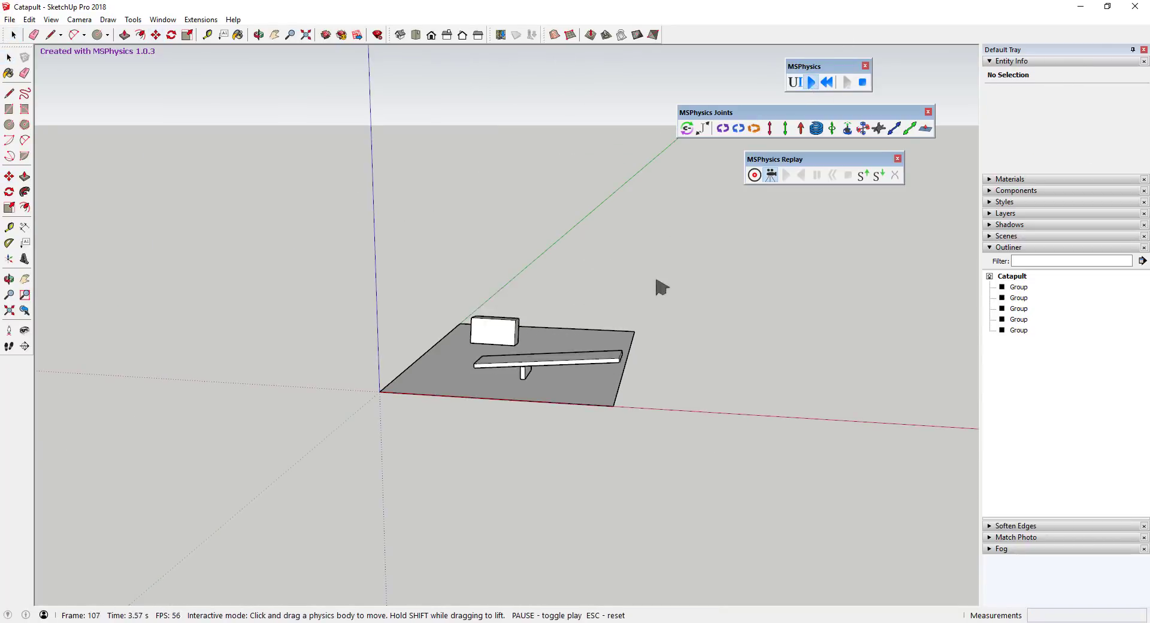